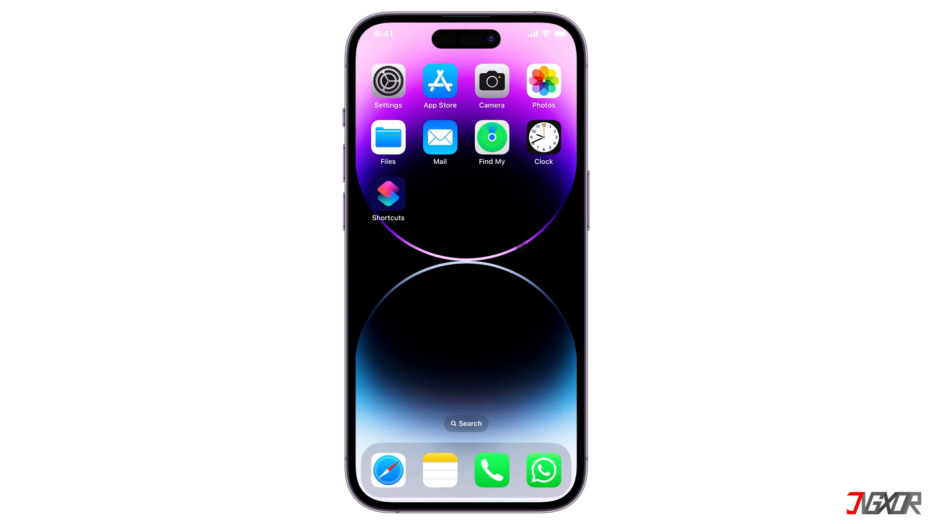
Open Settings and go to the Display & Brightness page, where Dark appearance is checked.
{"action": "left_click", "coordinate": [542, 136]}
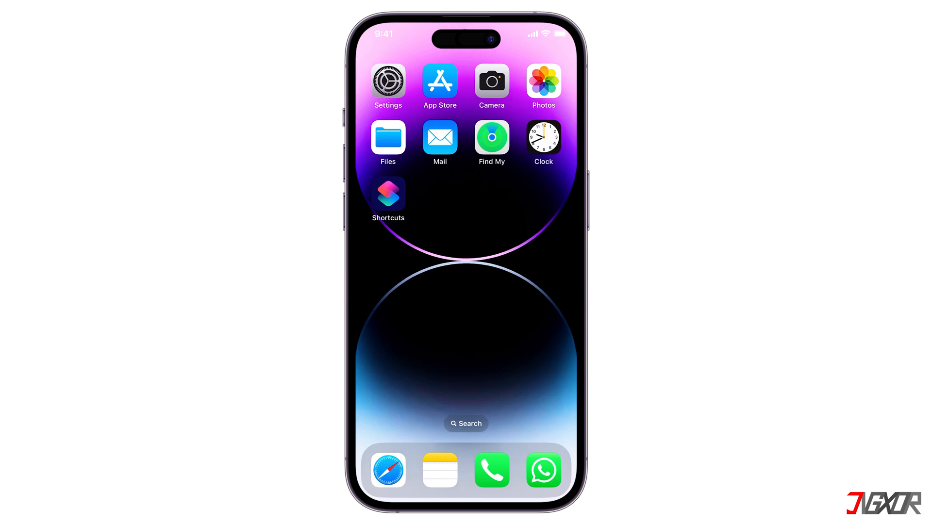
{"action": "left_click", "coordinate": [388, 82]}
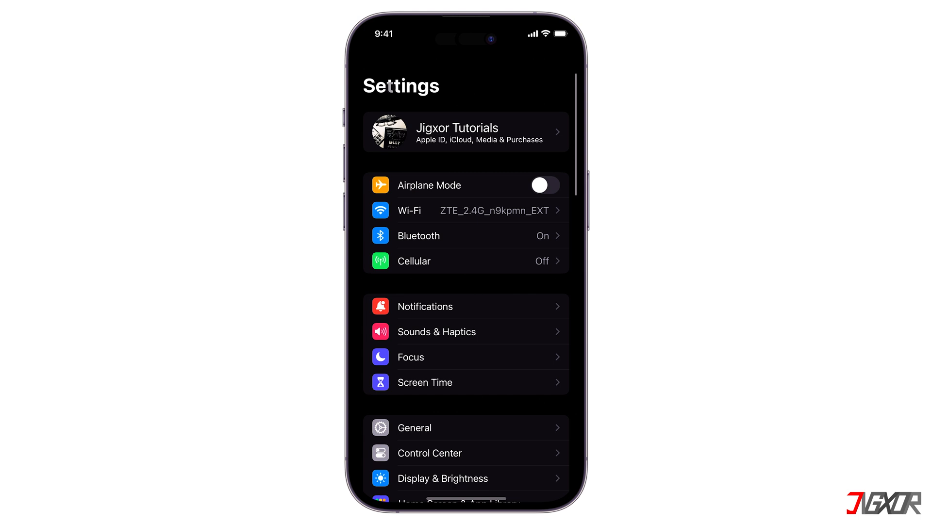
{"action": "scroll", "scroll_direction": "up", "scroll_amount": 3}
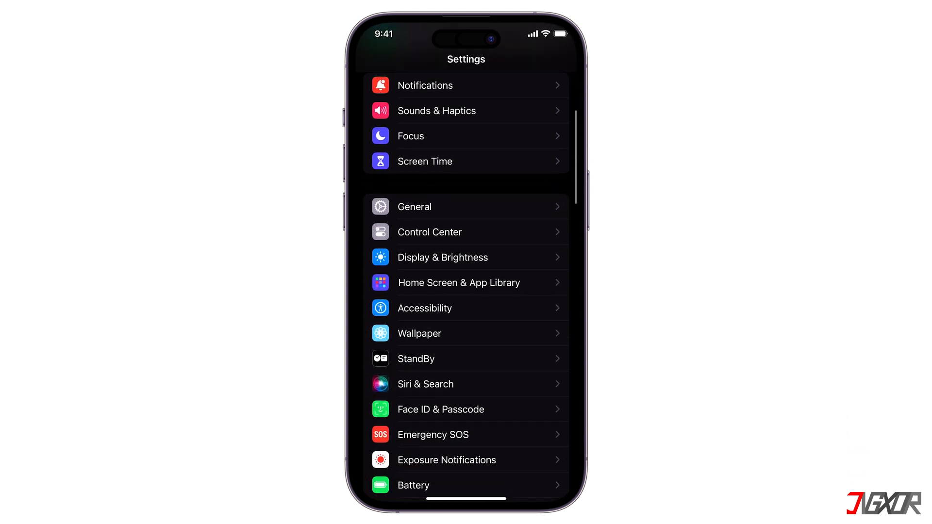
{"action": "left_click", "coordinate": [442, 257]}
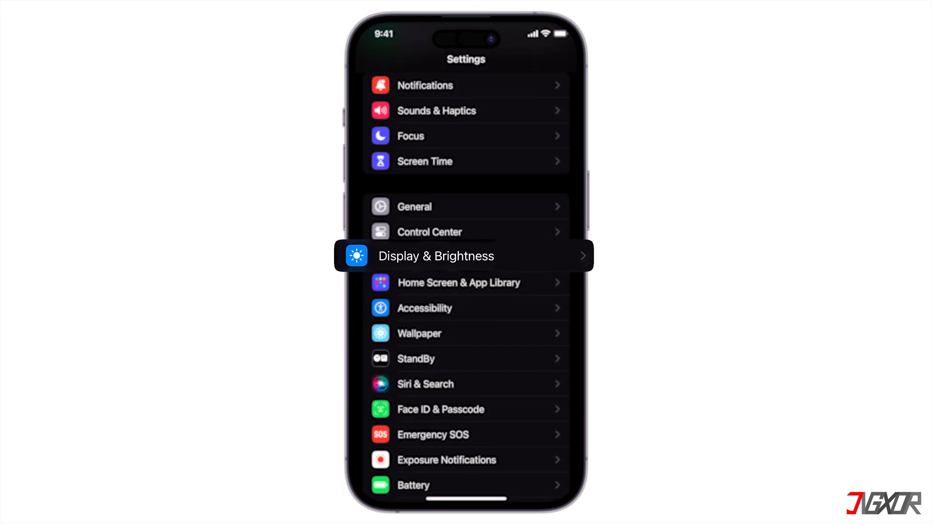
{"action": "left_click", "coordinate": [436, 256]}
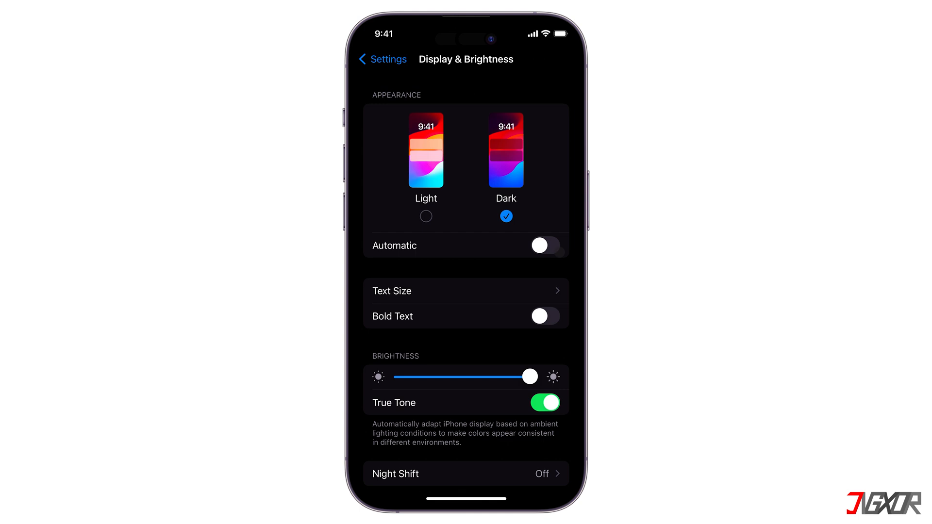